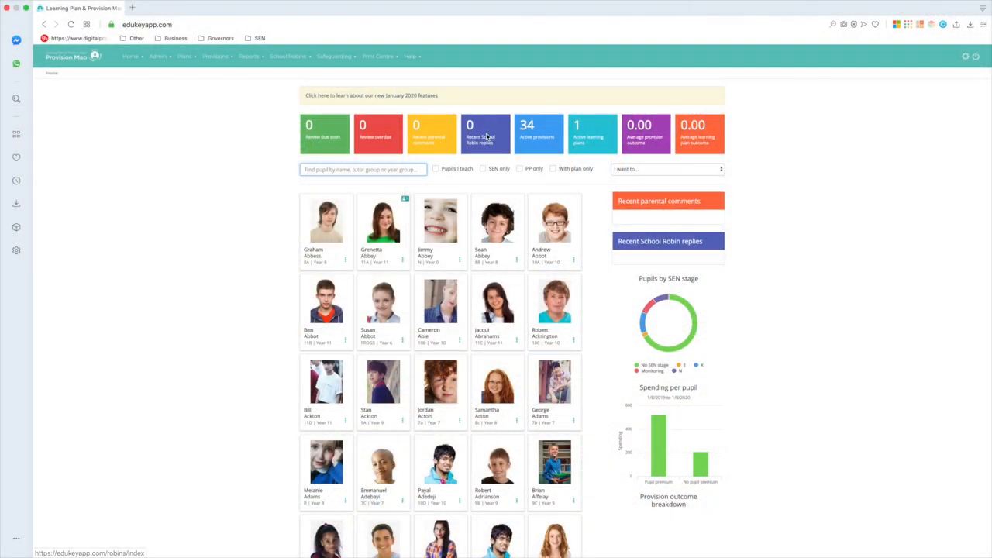
mouse_move(487, 132)
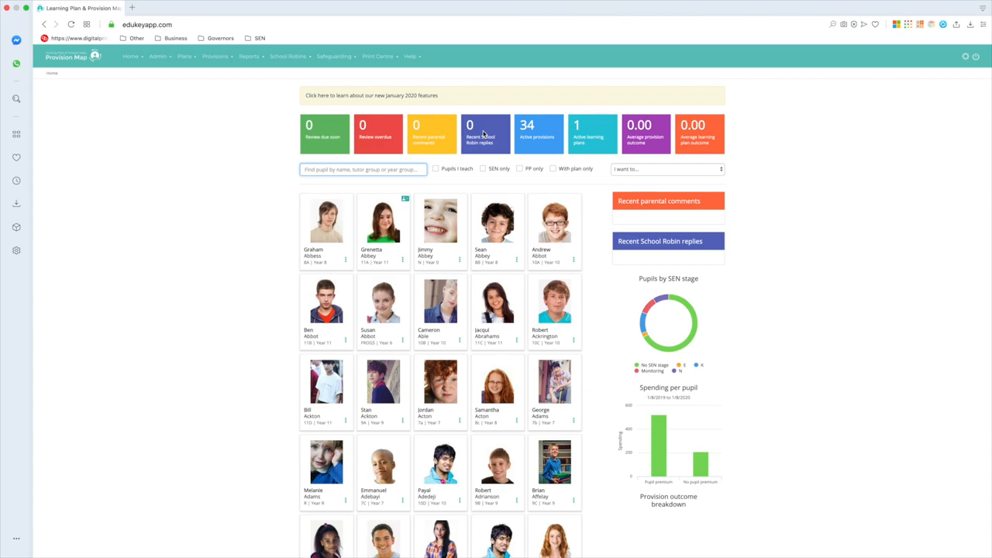